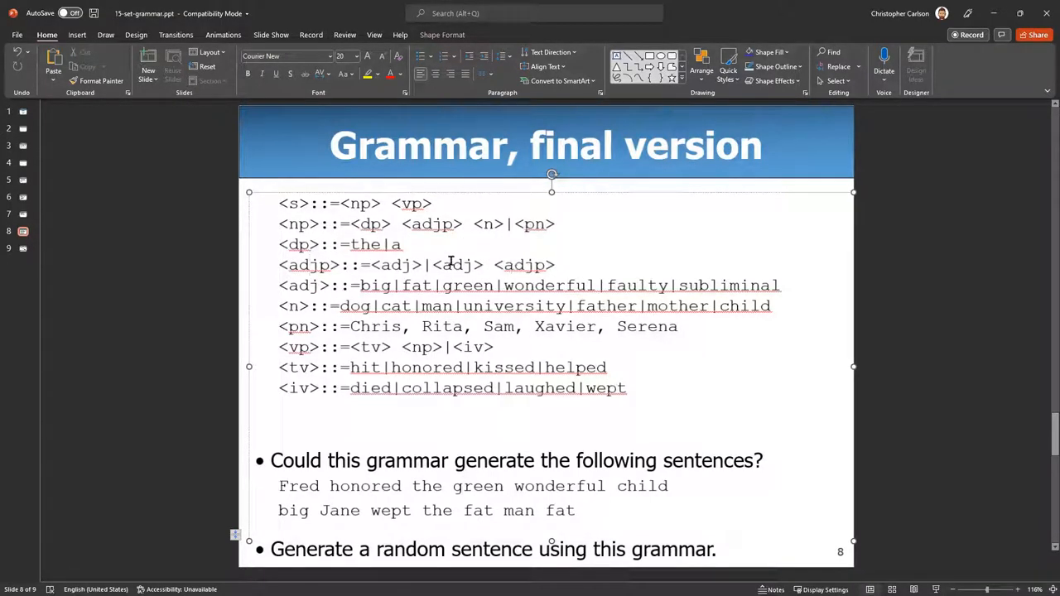
Highlight the adjp, intransitive verb and adjective terms on slide 8, briefly viewing slide 5.
{"action": "double_click", "coordinate": [523, 265]}
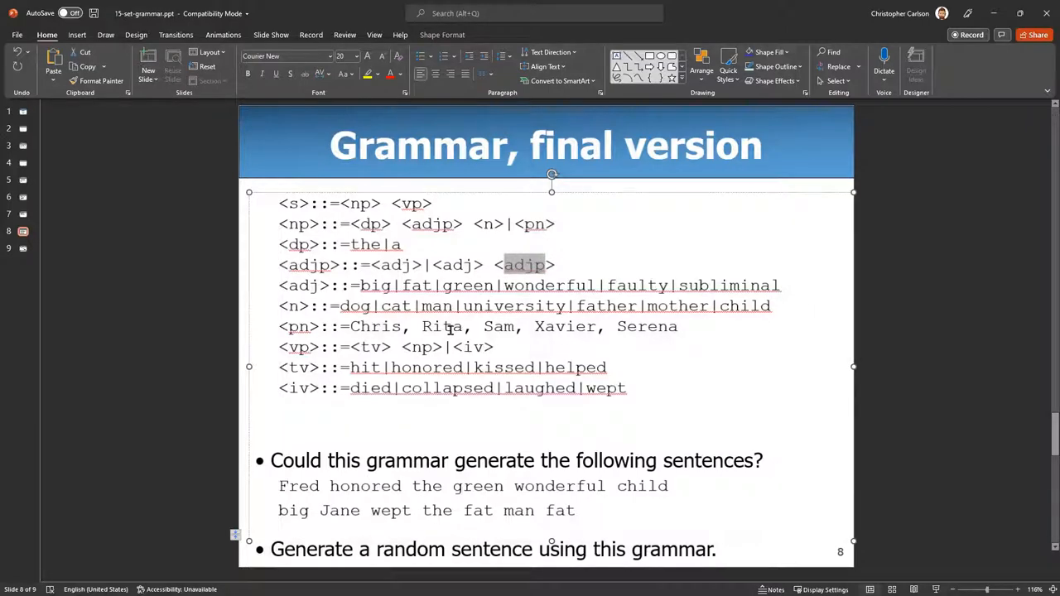
{"action": "left_click", "coordinate": [23, 179]}
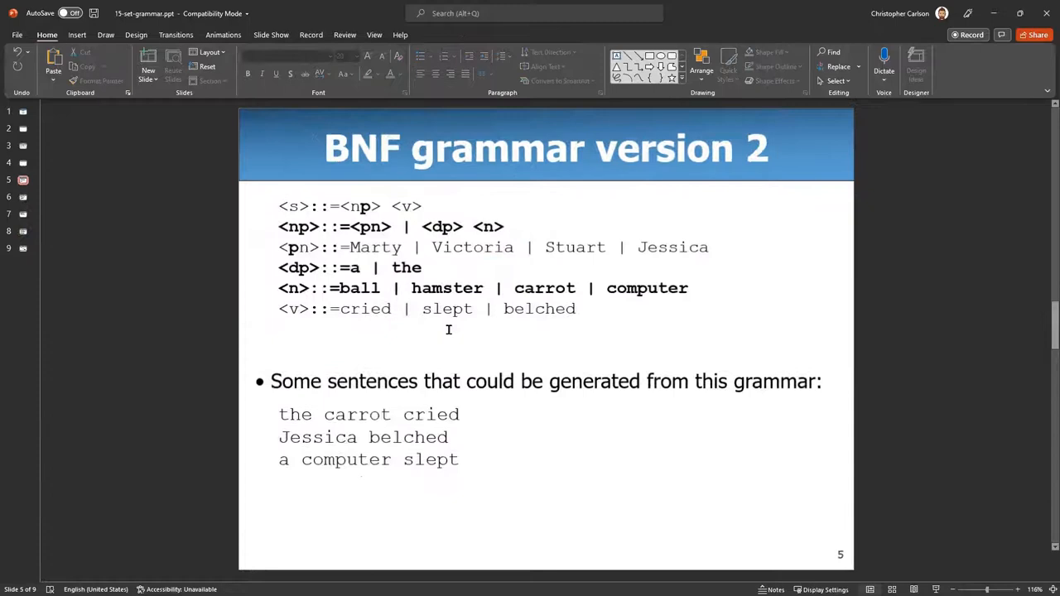
{"action": "left_click", "coordinate": [22, 231]}
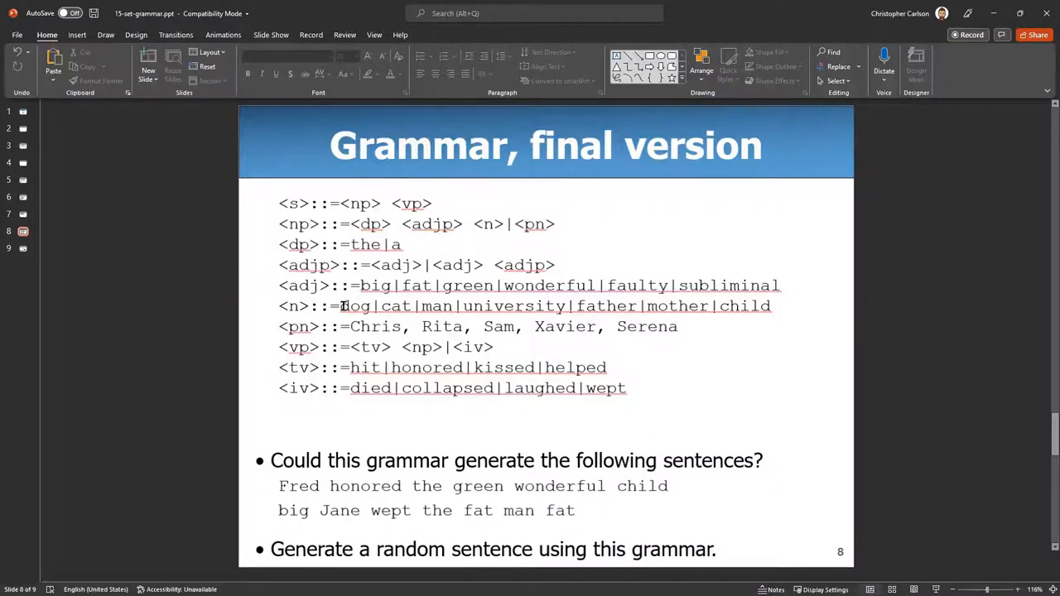
{"action": "mouse_move", "coordinate": [556, 310]}
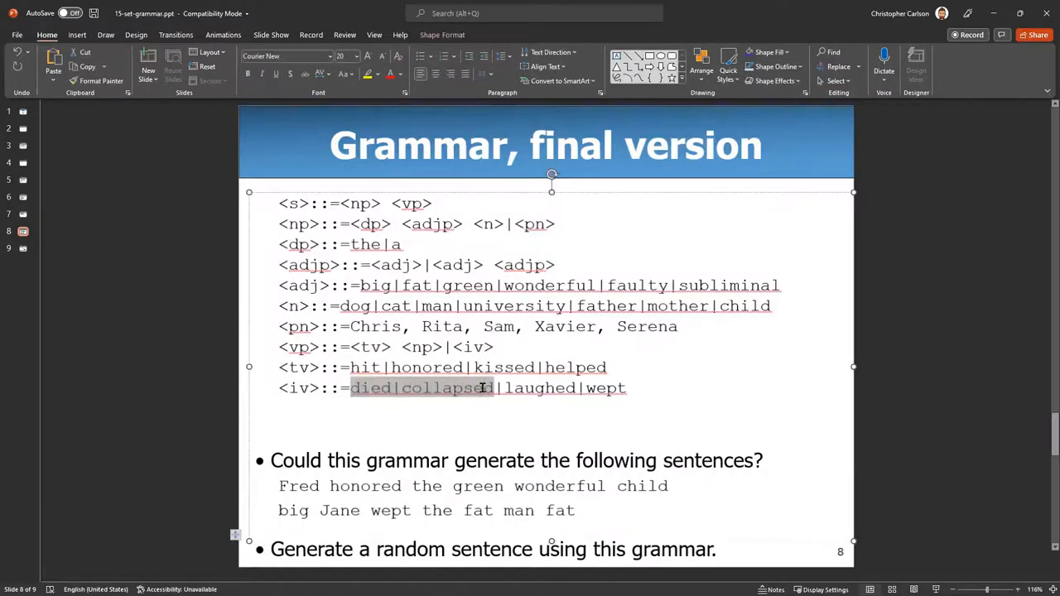
{"action": "double_click", "coordinate": [605, 387]}
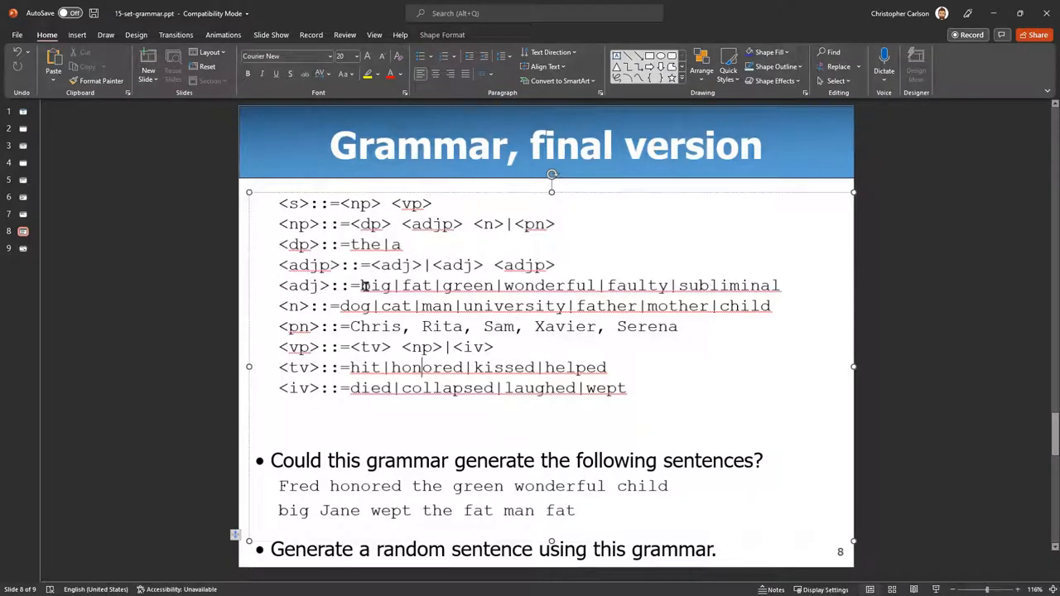
{"action": "double_click", "coordinate": [301, 285]}
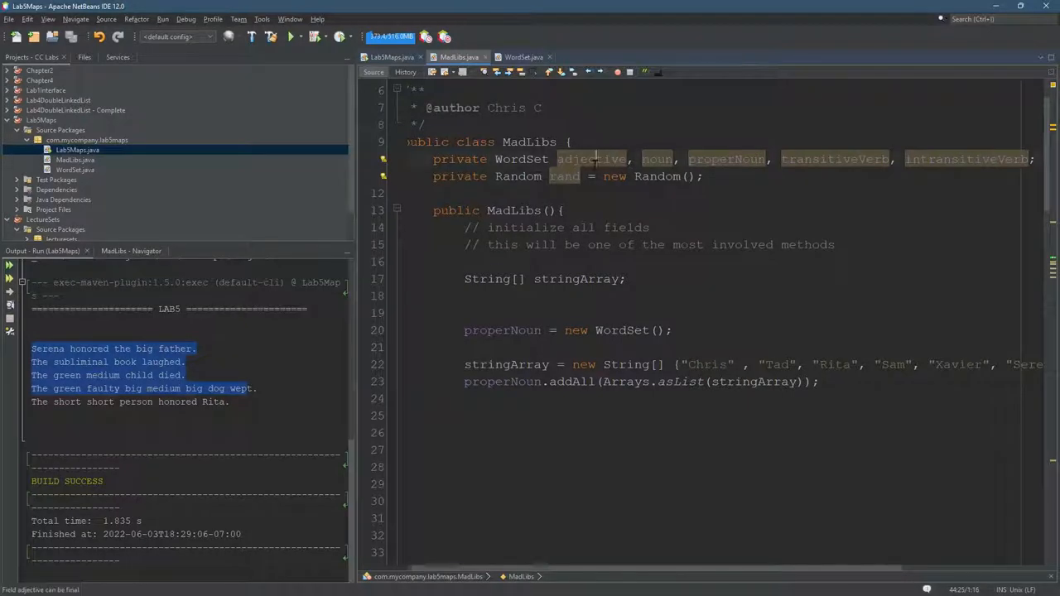
Scroll through the WordSet fields in MadLibs.java.
{"action": "scroll", "scroll_direction": "down", "scroll_amount": 3}
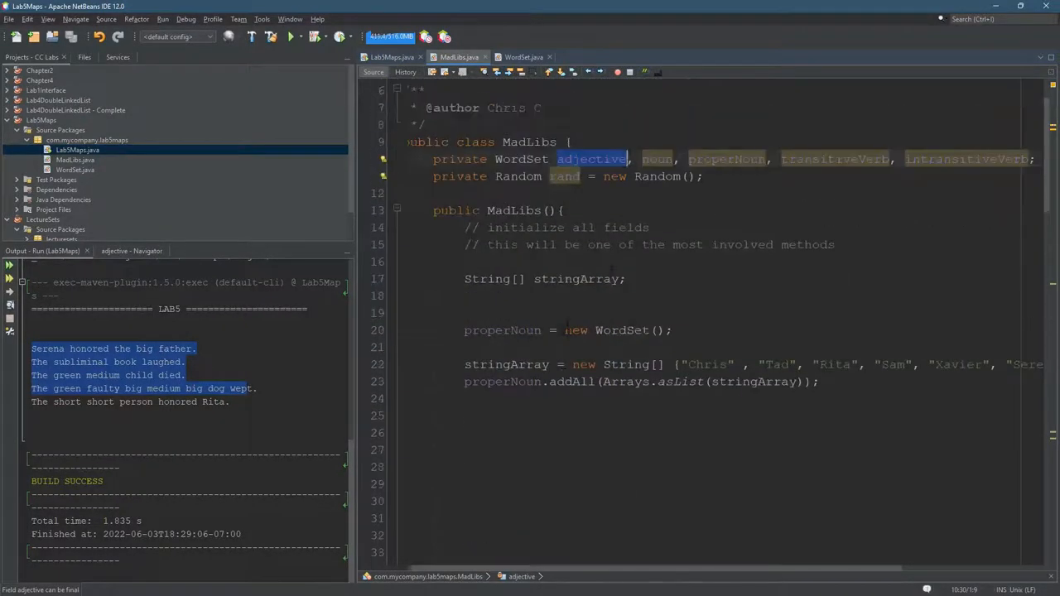
{"action": "mouse_move", "coordinate": [592, 159]}
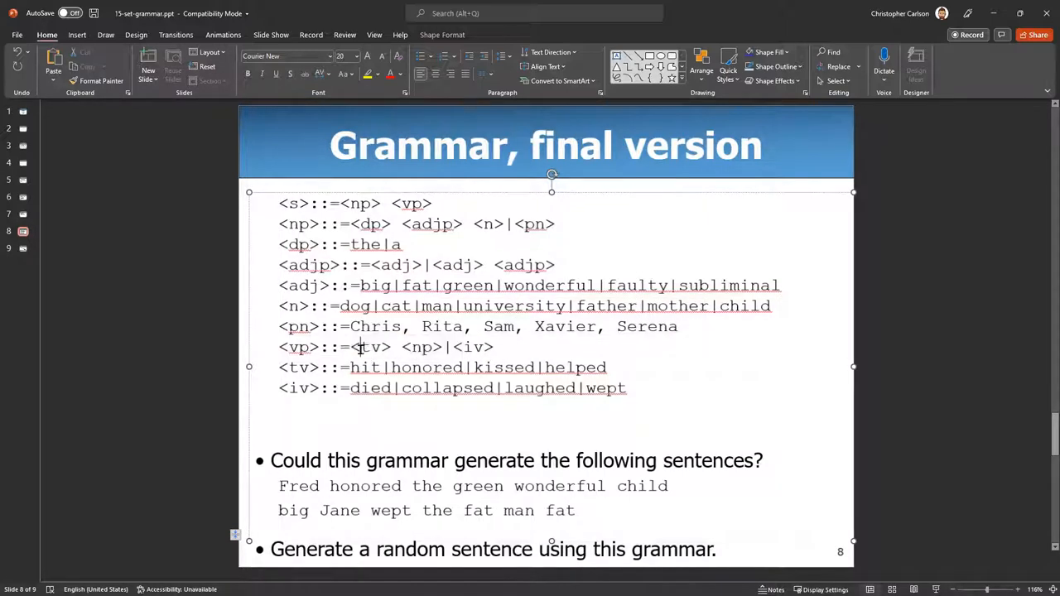
{"action": "double_click", "coordinate": [371, 346]}
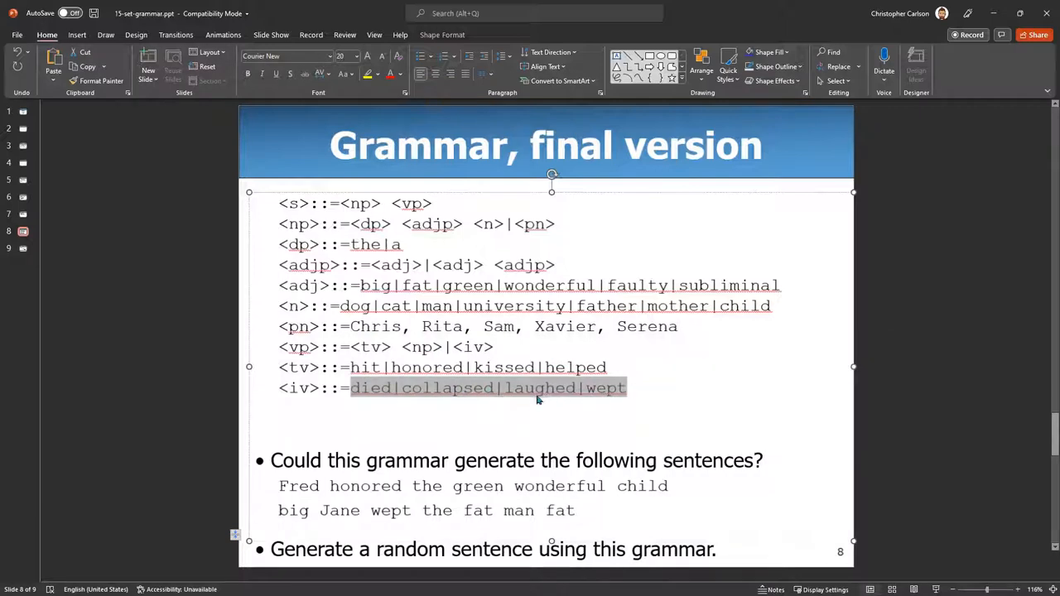
{"action": "left_click", "coordinate": [620, 388]}
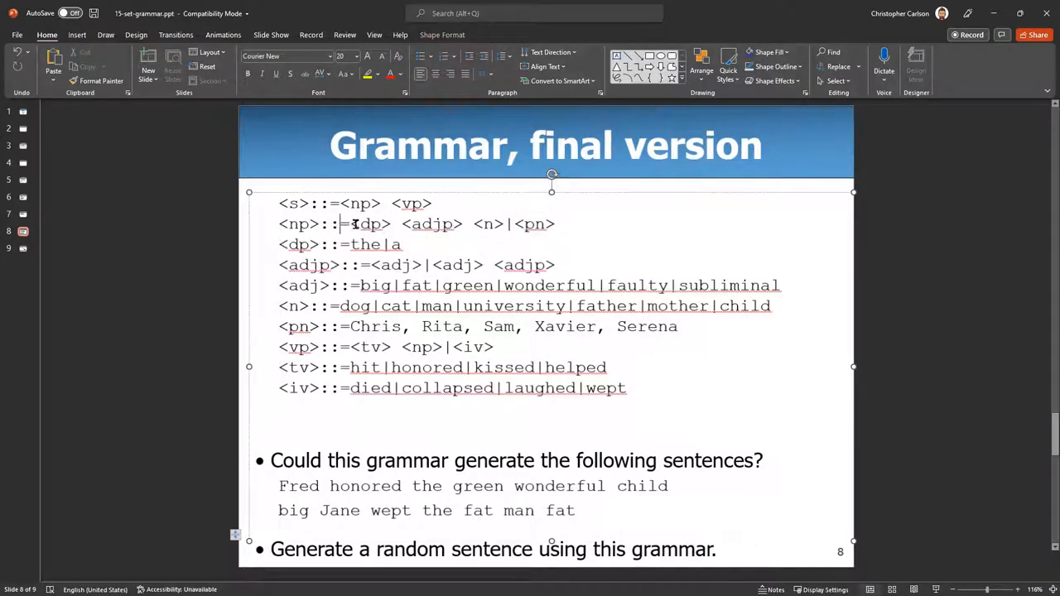
Highlight the dp, adjp and n terms of the np rule on slide 8.
{"action": "double_click", "coordinate": [296, 223]}
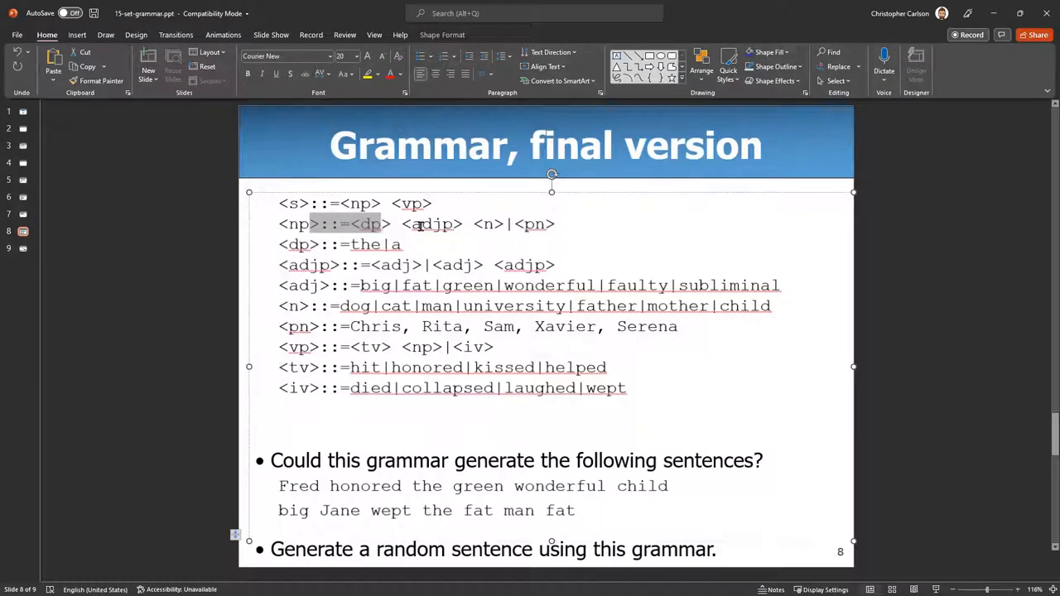
{"action": "double_click", "coordinate": [429, 224]}
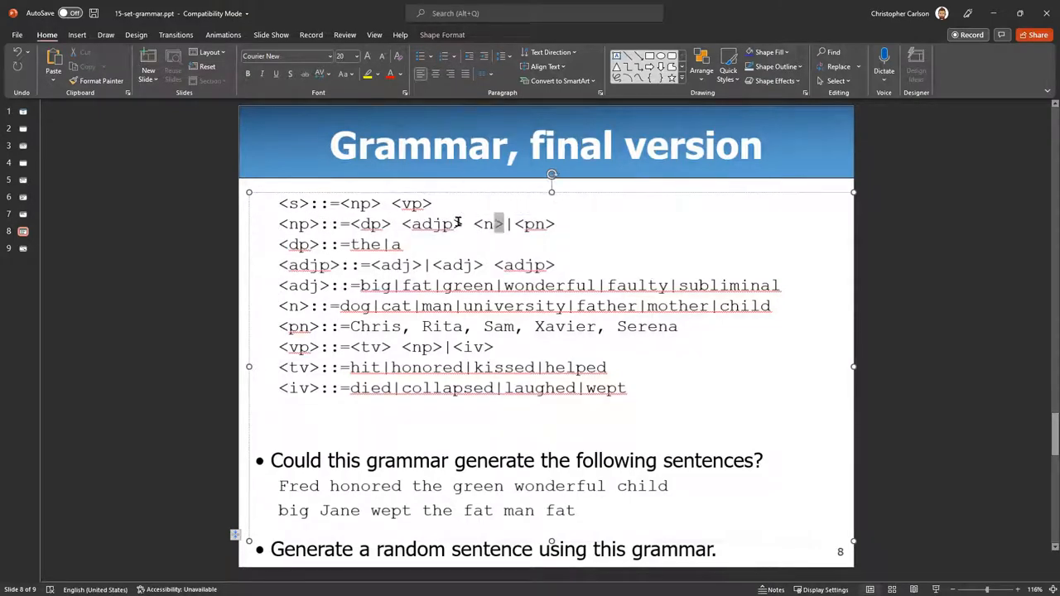
{"action": "left_click_drag", "start_coordinate": [402, 224], "coordinate": [524, 224]}
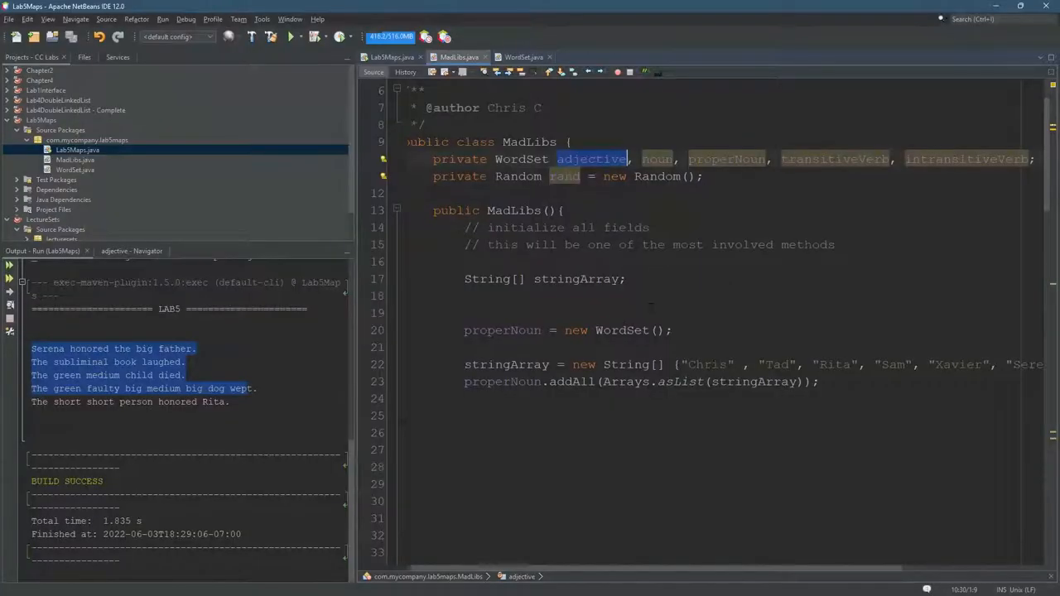
Scroll MadLibs.java down to the speak() method.
{"action": "scroll", "scroll_direction": "down", "scroll_amount": 3}
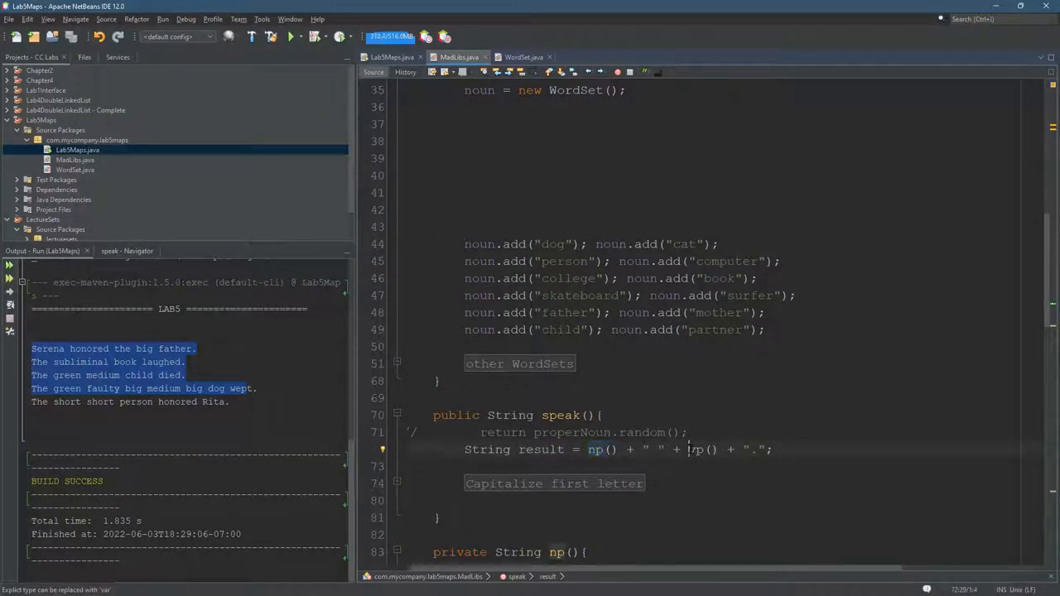
Highlight the vp() call inside speak().
{"action": "double_click", "coordinate": [700, 449]}
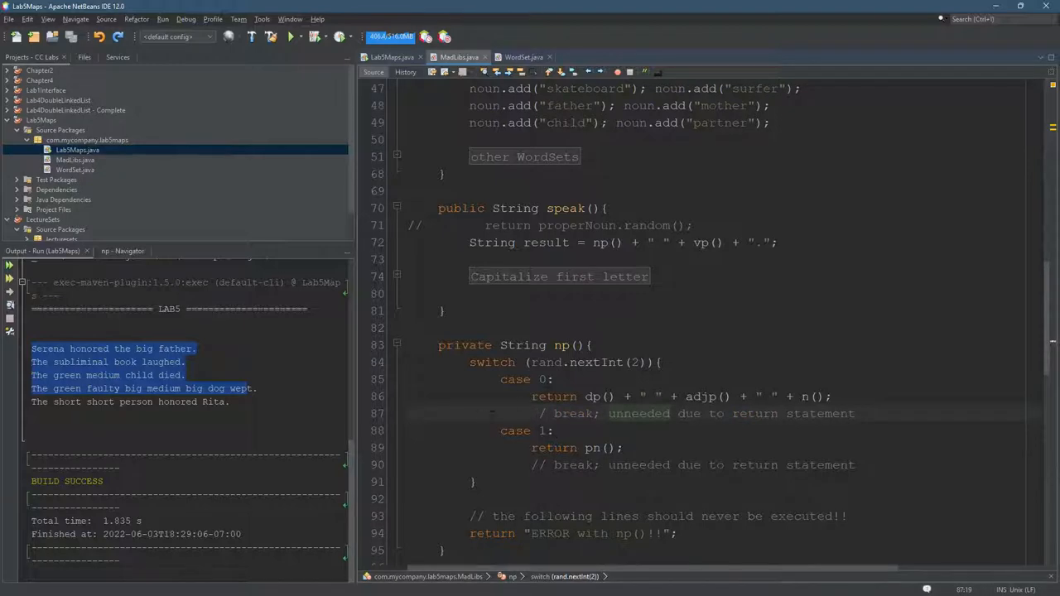
Highlight np's case 1 branch and np in the error message, then select both case lines.
{"action": "double_click", "coordinate": [514, 379]}
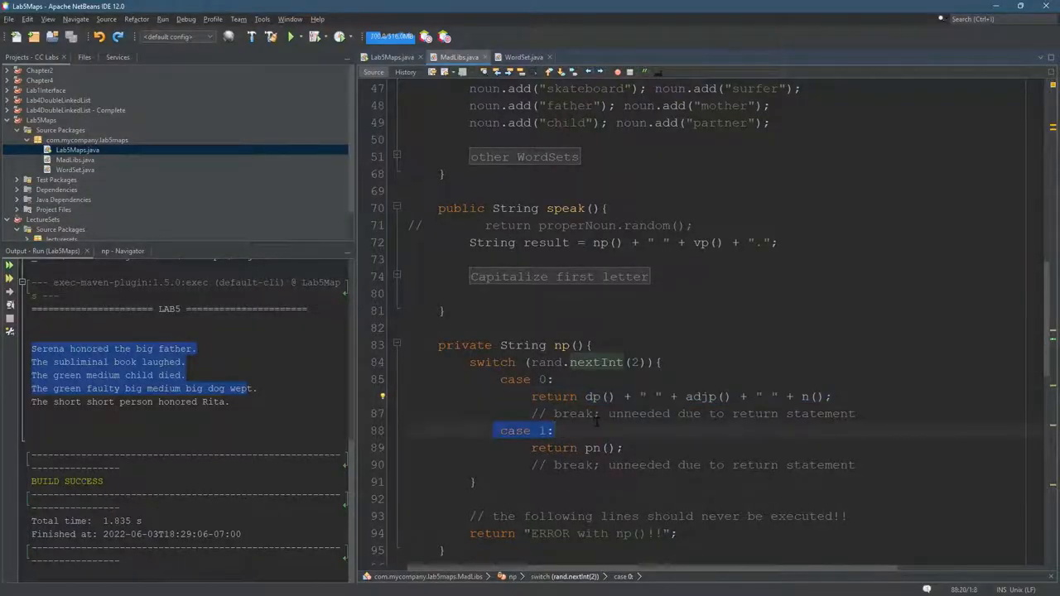
{"action": "left_click", "coordinate": [577, 448]}
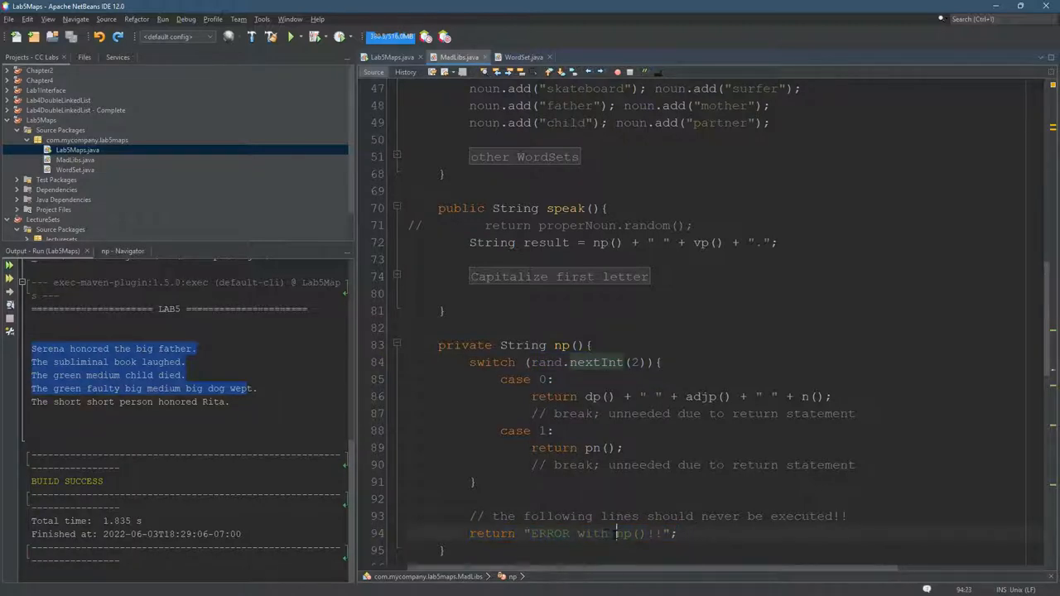
{"action": "double_click", "coordinate": [627, 534]}
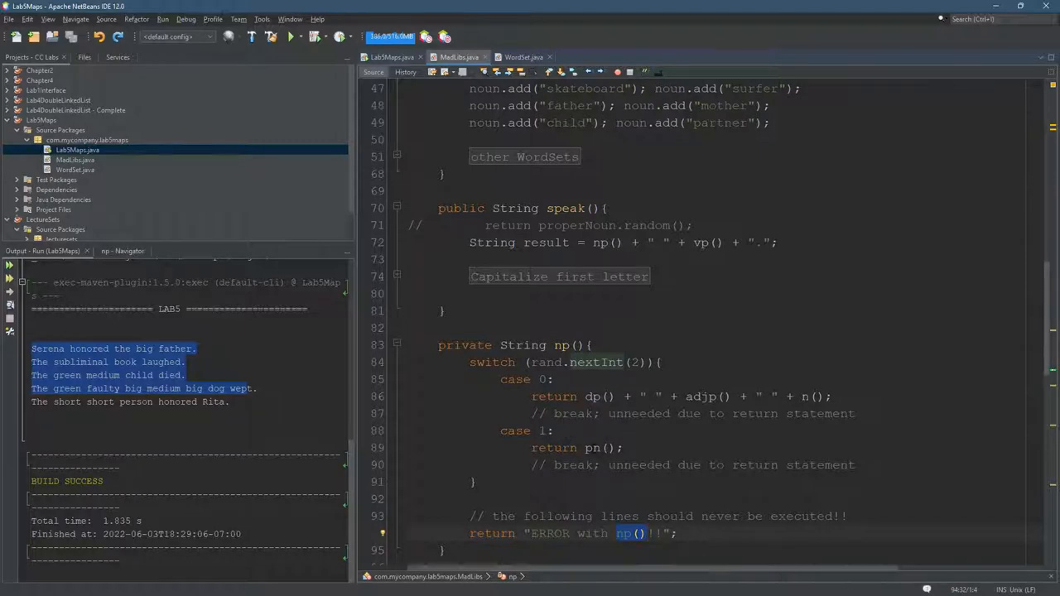
{"action": "left_click", "coordinate": [533, 448]}
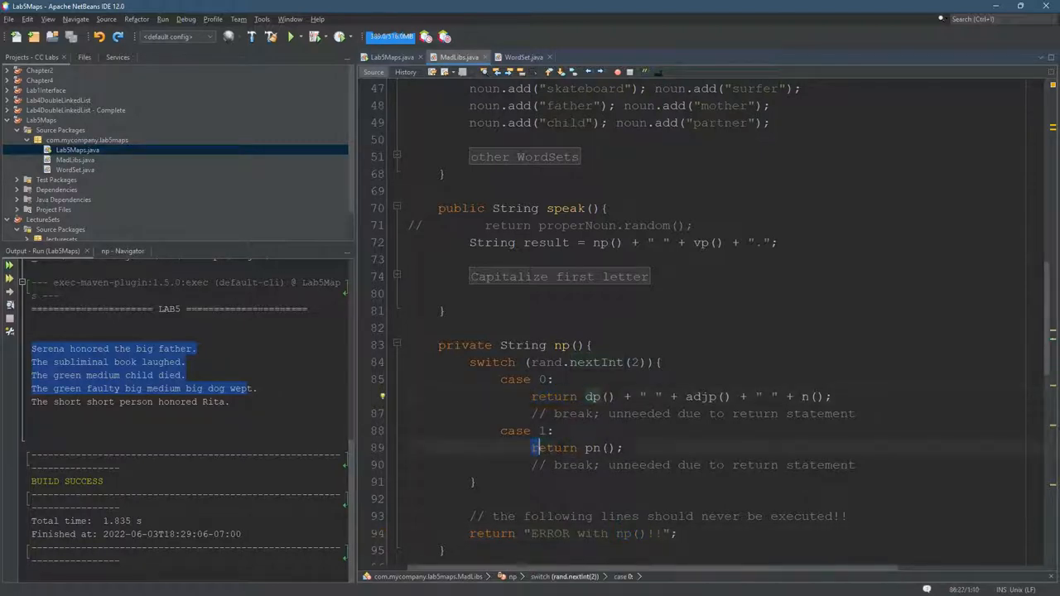
{"action": "triple_click", "coordinate": [578, 447]}
{"action": "type", "text": "4"}
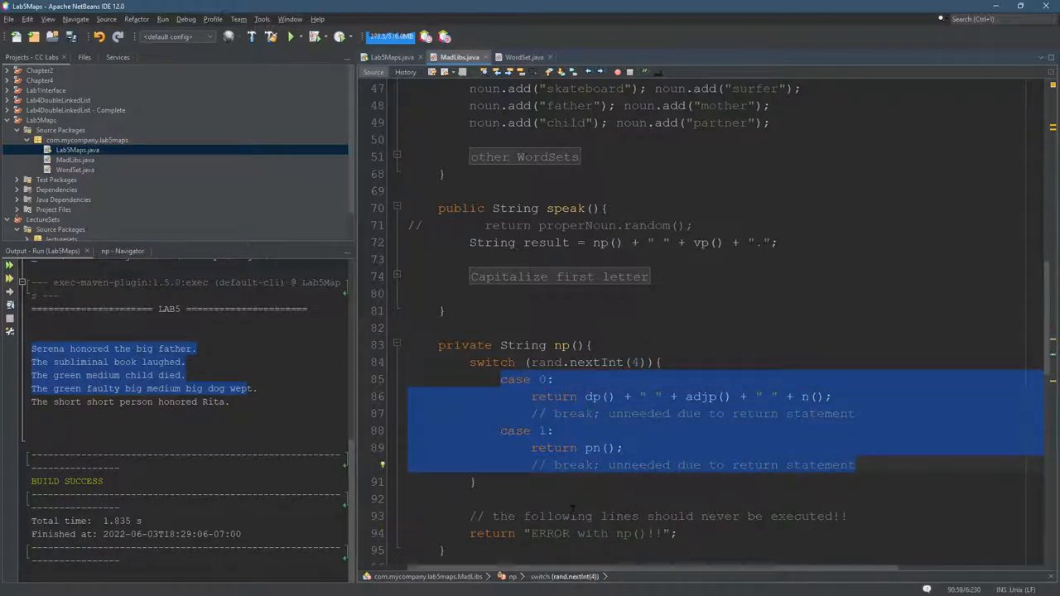
Review WordSet.java, then highlight the proper noun names in the pn rule on the slide.
{"action": "left_click", "coordinate": [677, 533]}
{"action": "type", "text": "2"}
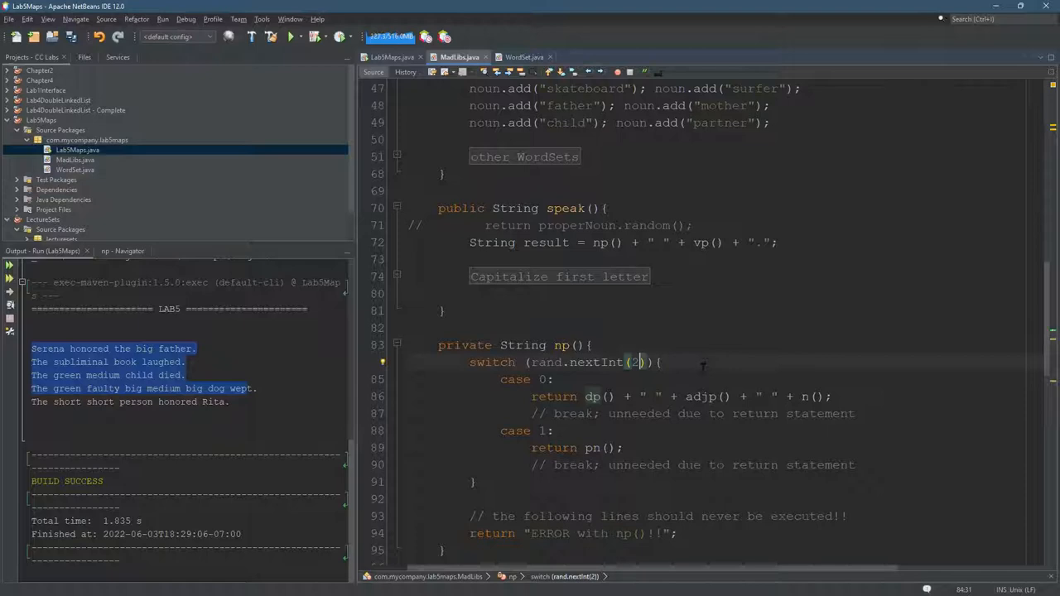
{"action": "mouse_move", "coordinate": [764, 375]}
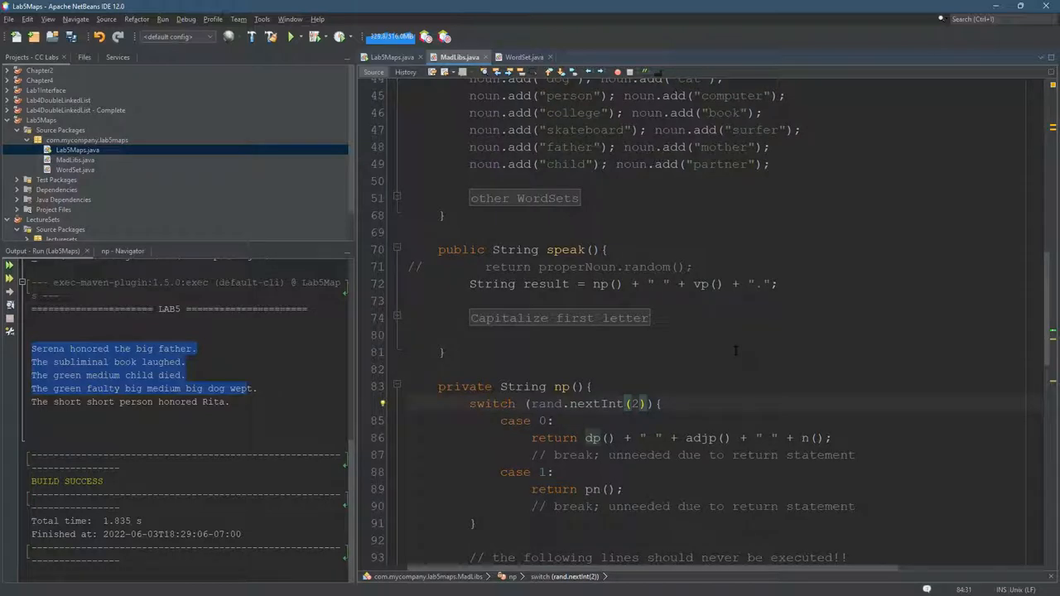
{"action": "left_click", "coordinate": [638, 404]}
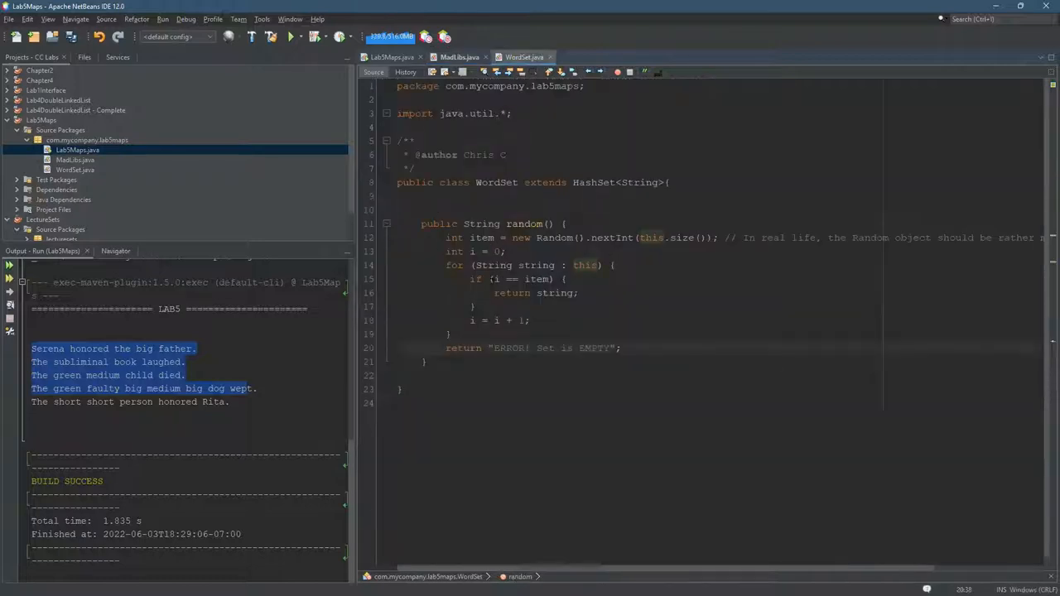
{"action": "double_click", "coordinate": [483, 224]}
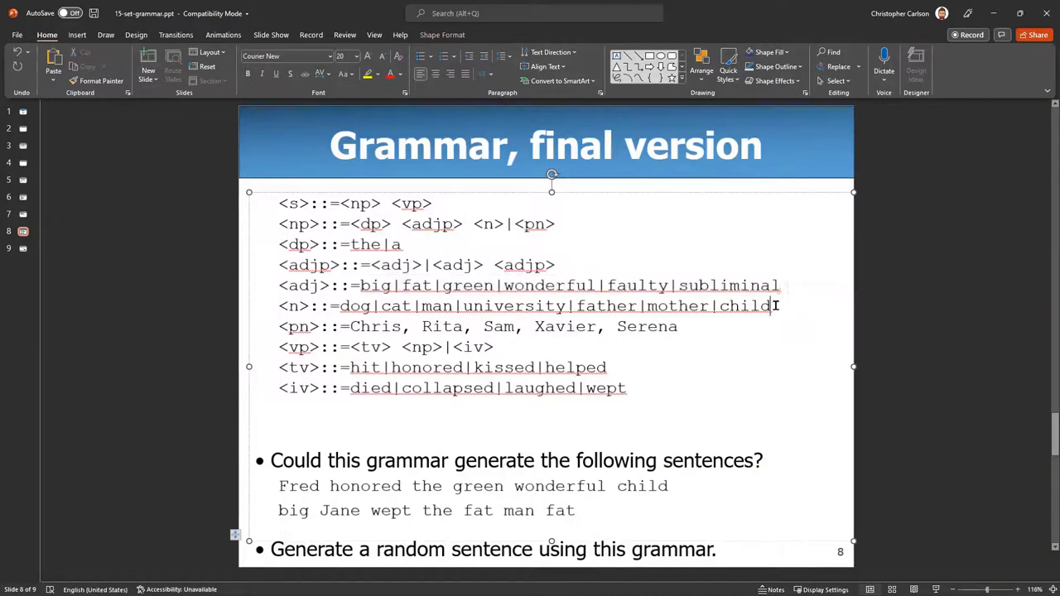
{"action": "left_click_drag", "start_coordinate": [350, 326], "coordinate": [677, 326]}
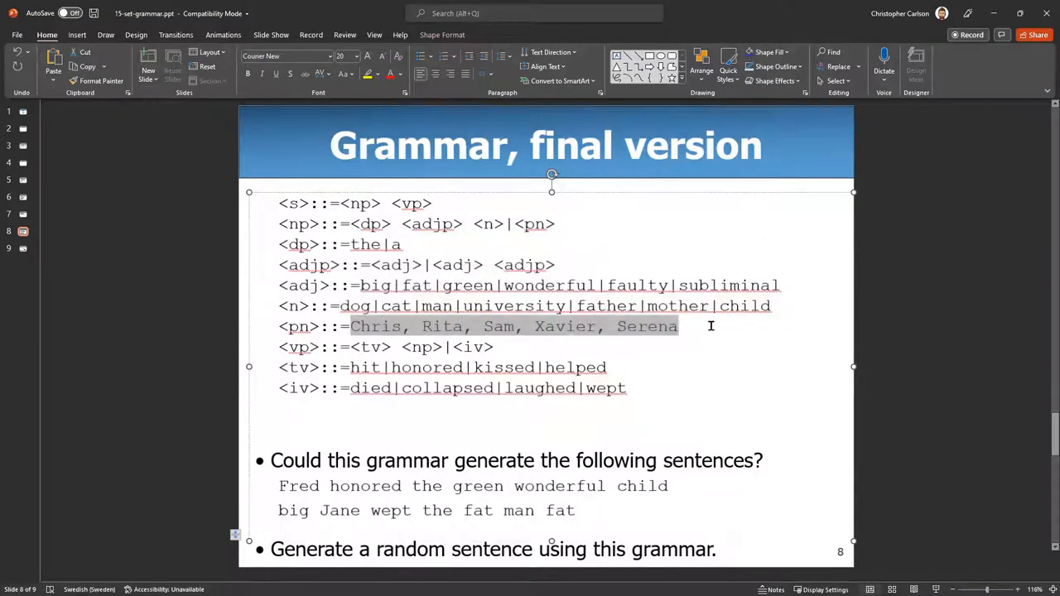